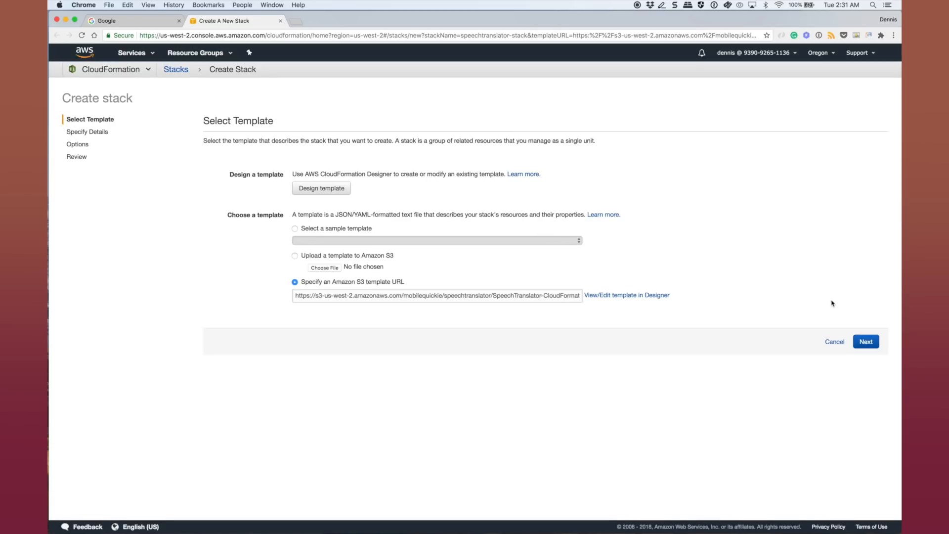
Accept the speech translator template URL, speechtranslator-stack name and default stack options
left_click(865, 341)
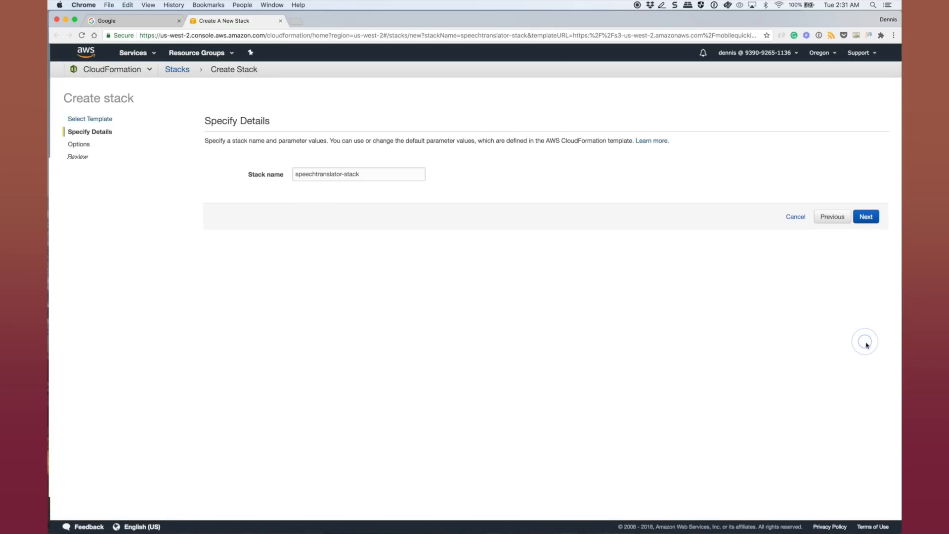
left_click(865, 216)
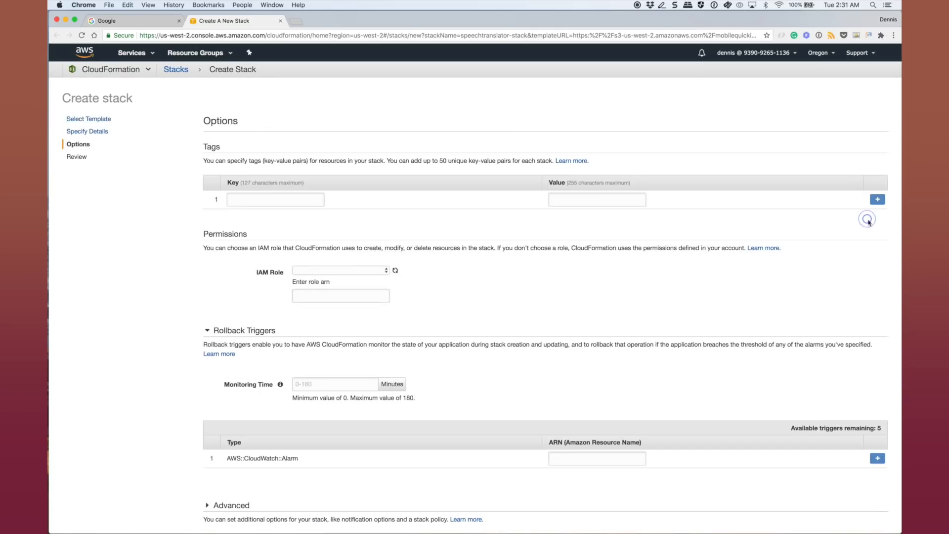
scroll("down", 3)
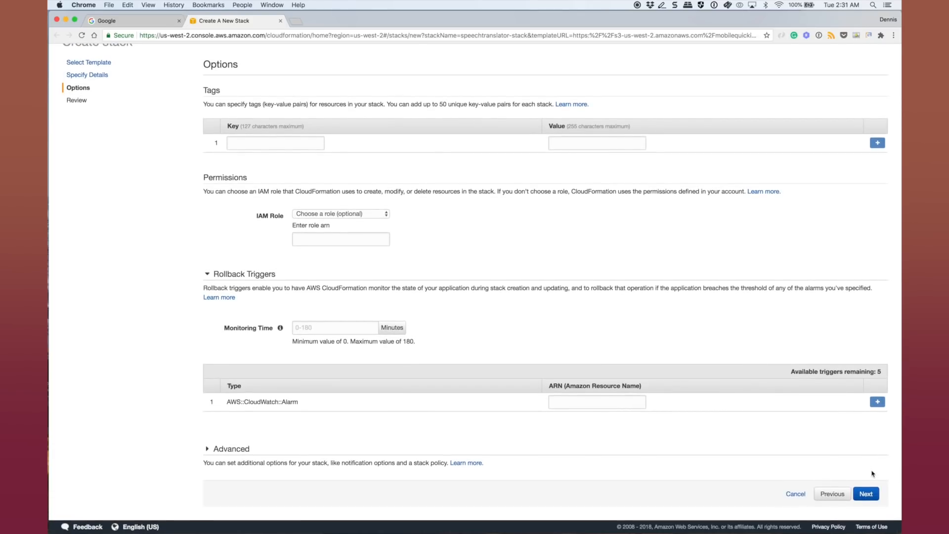
left_click(864, 493)
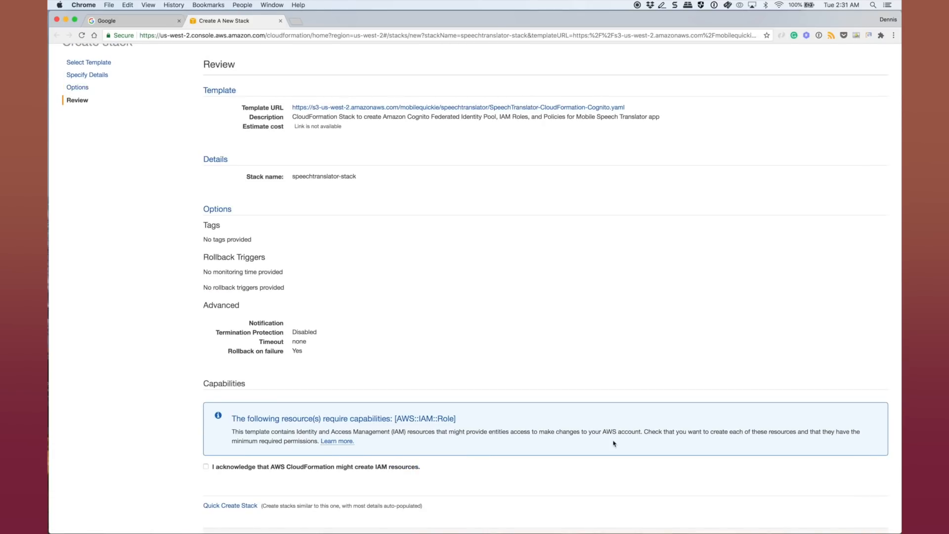
Acknowledge IAM resource creation, create the stack, and refresh the stack list
left_click(205, 466)
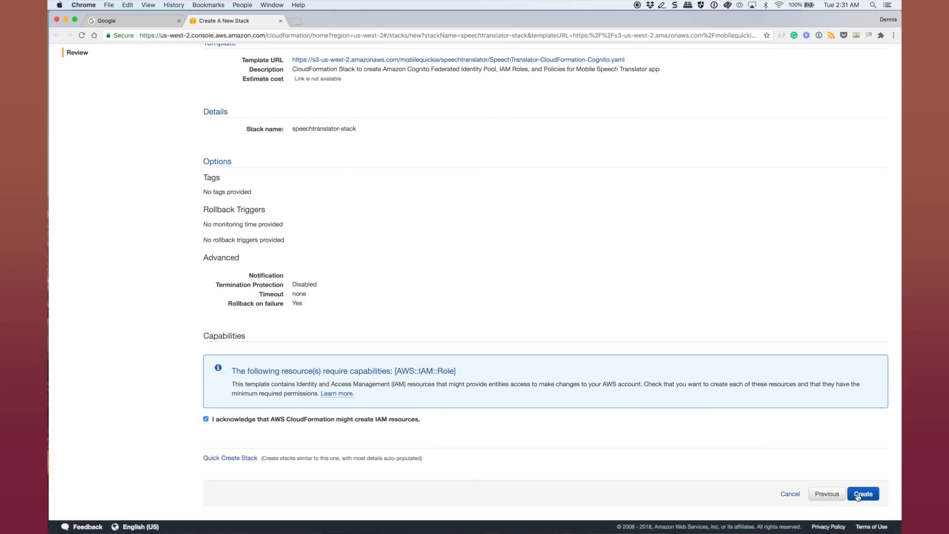
left_click(862, 493)
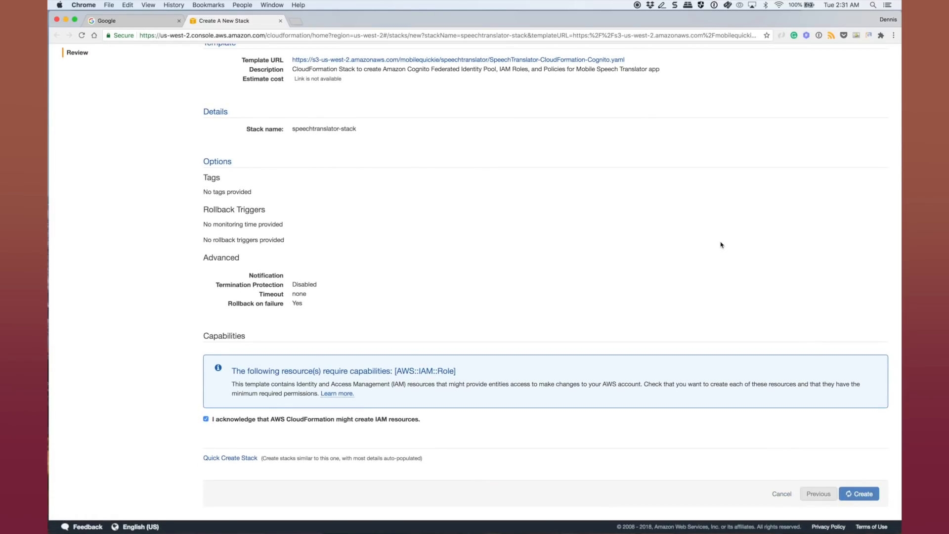
left_click(860, 493)
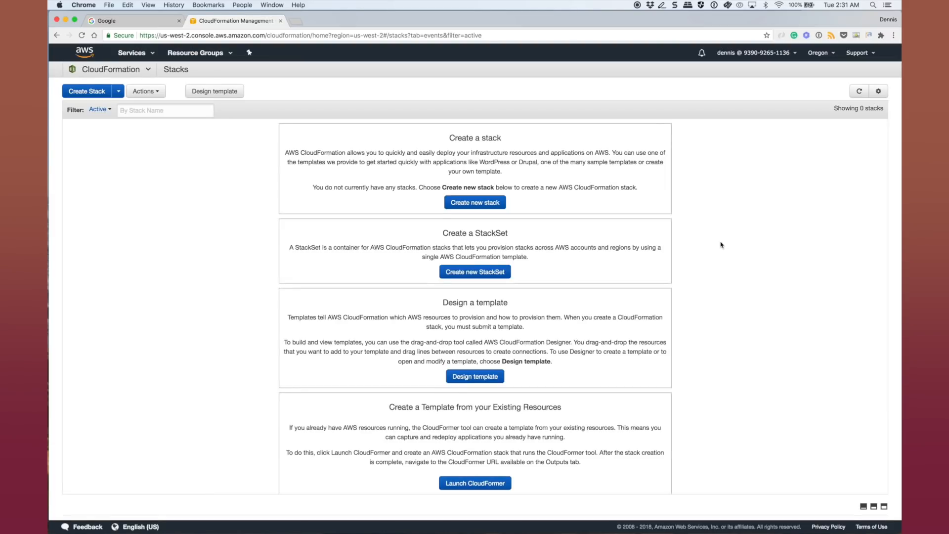
mouse_move(859, 99)
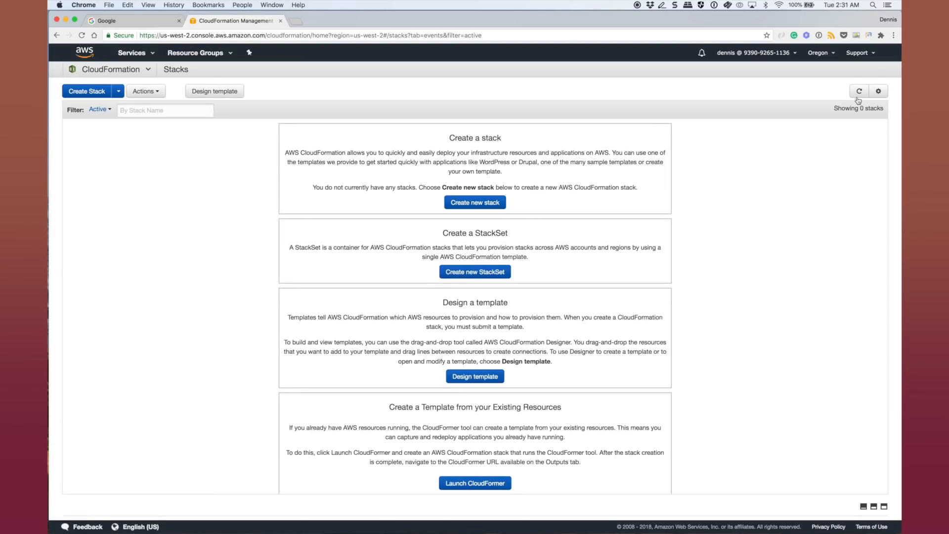
left_click(858, 91)
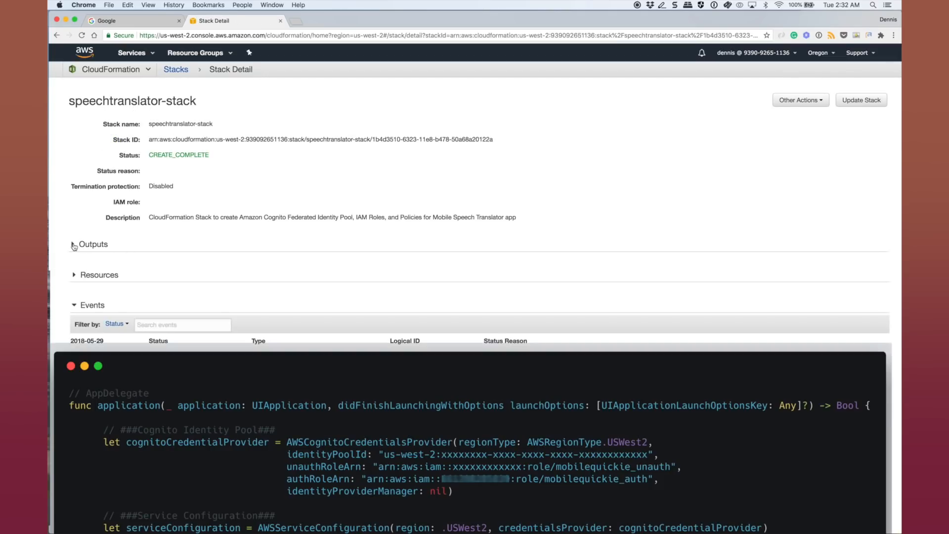
Expand the stack's Outputs section to reveal its output values
left_click(74, 244)
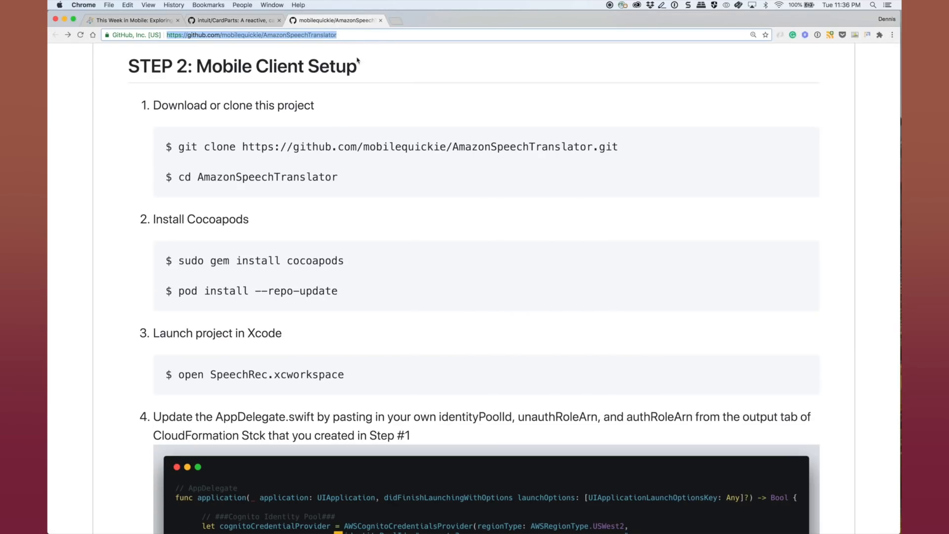
In Terminal, create a speechtranslator folder, clone AmazonSpeechTranslator into it, and enter the repo
key("cmd+tab")
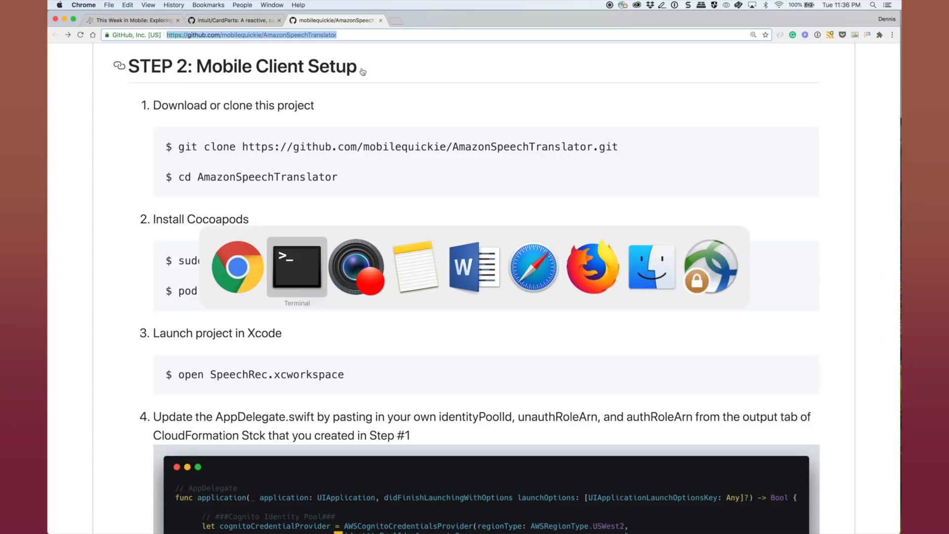
left_click(297, 264)
type("mkdir ")
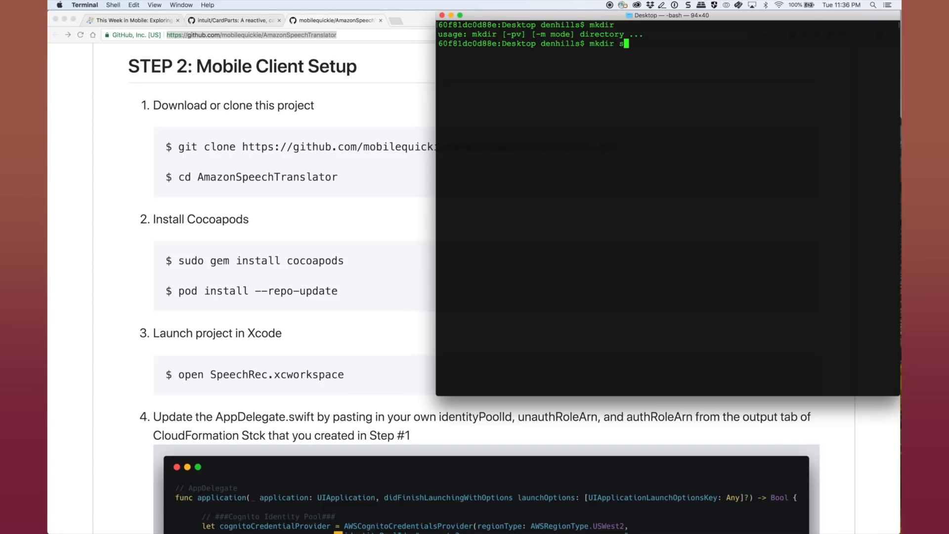
type("speech")
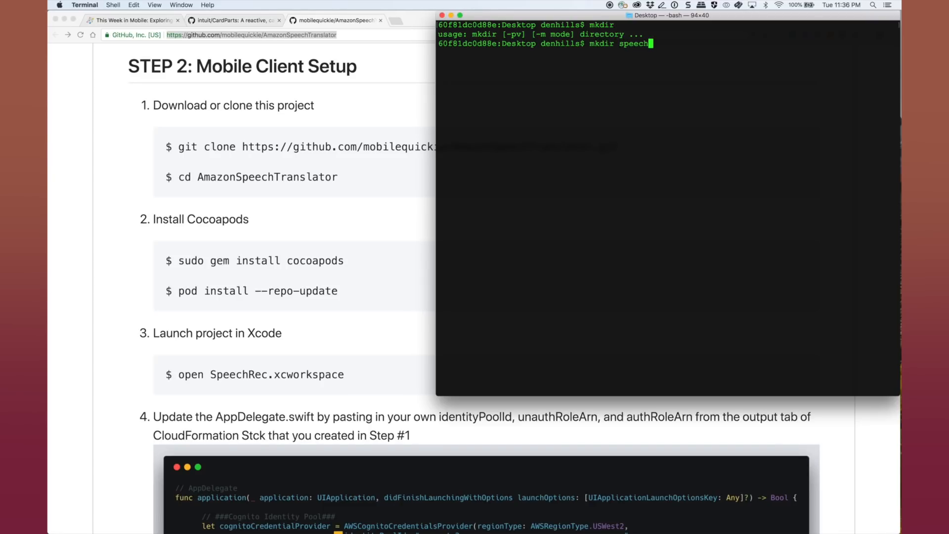
type("translator")
type("c")
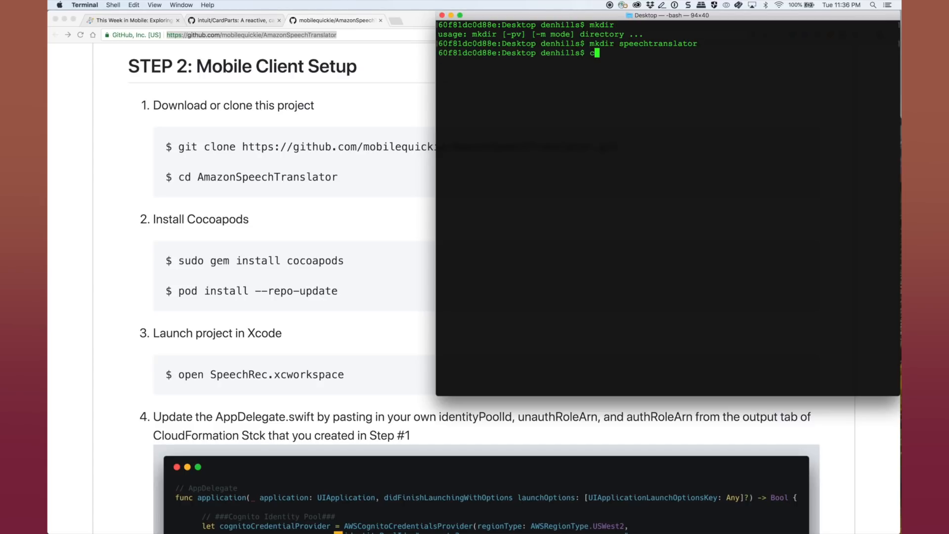
type("d speechtranslator/")
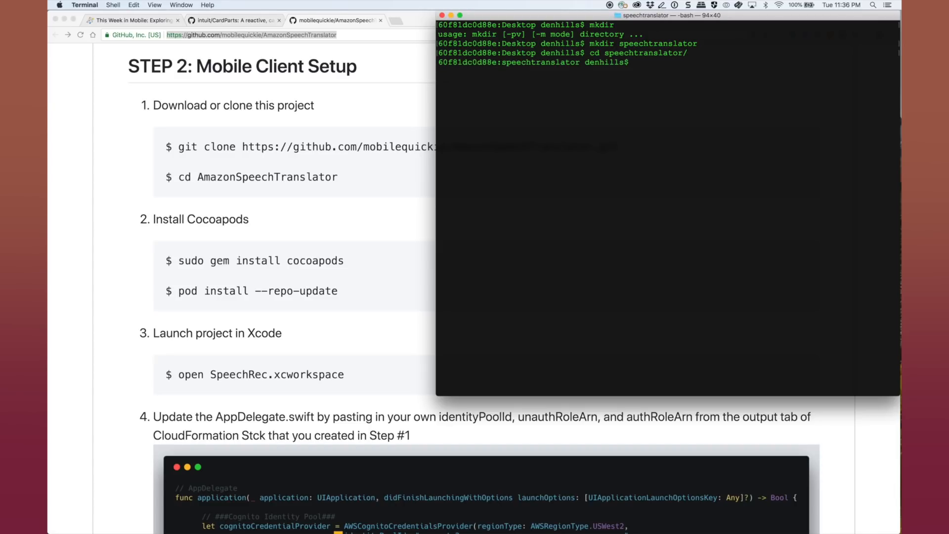
type("ll")
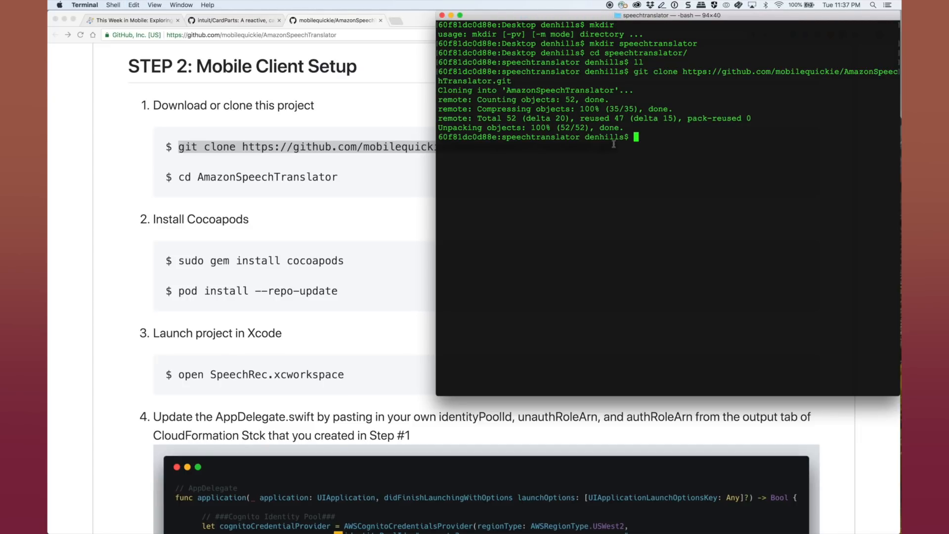
type("cd AmazonSpeechTranslator/")
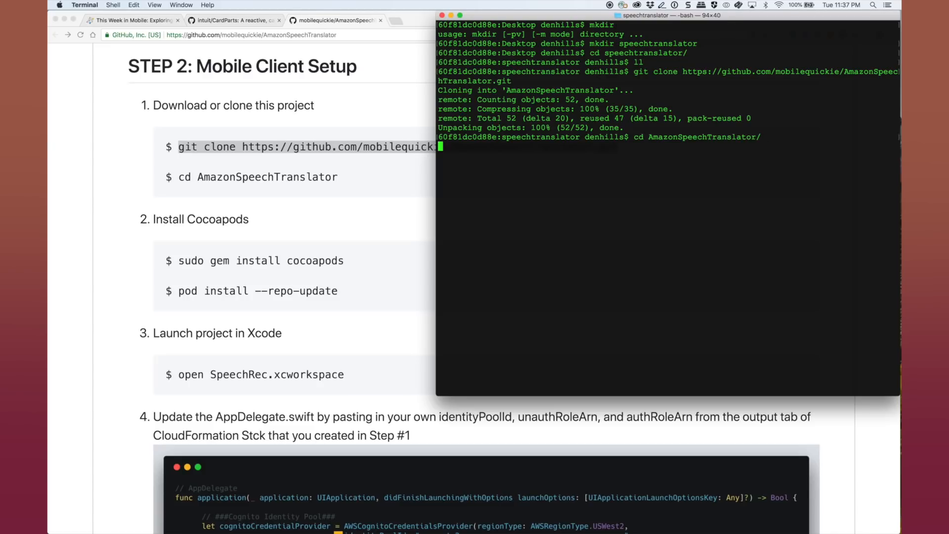
type("ll")
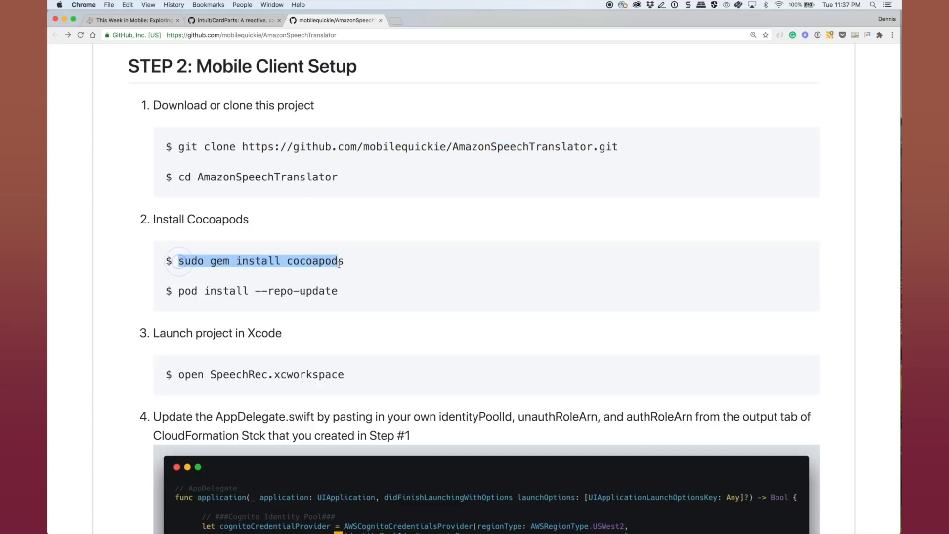
Run pod install --repo-update, then open SpeechRec.xcworkspace
left_click(351, 296)
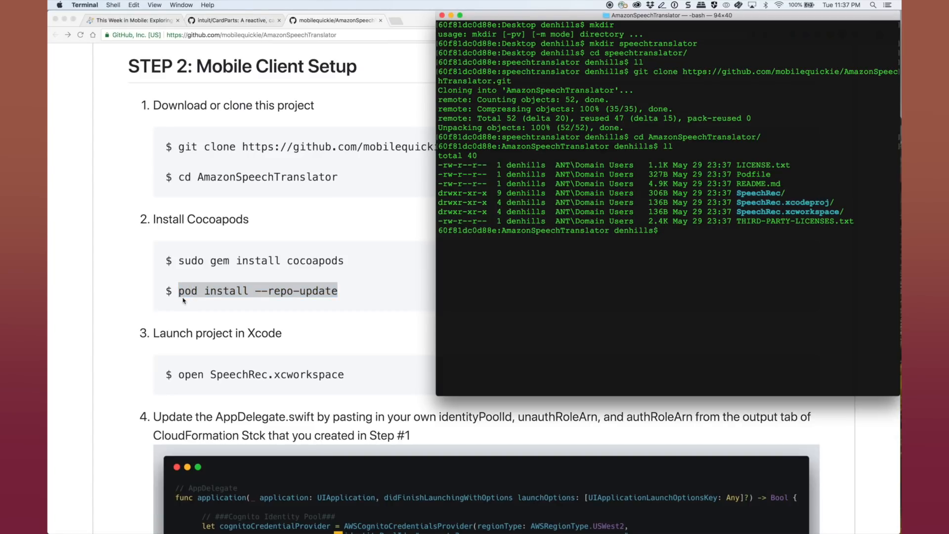
type("pod install --repo-update")
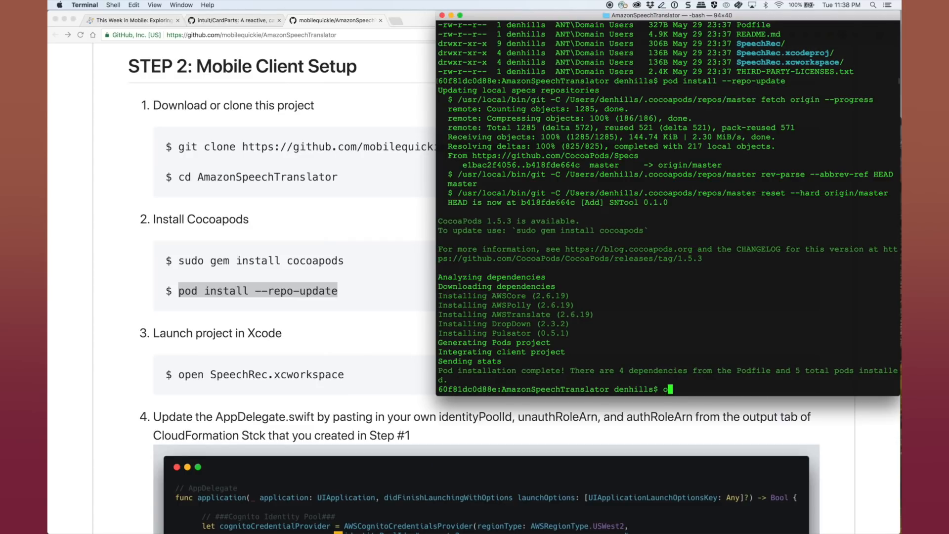
type("pen Speech")
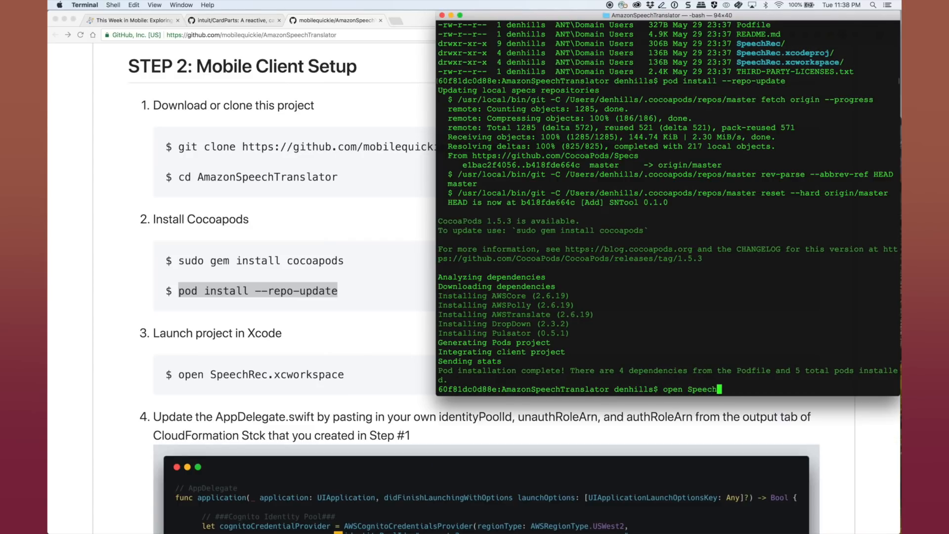
type("Rec.")
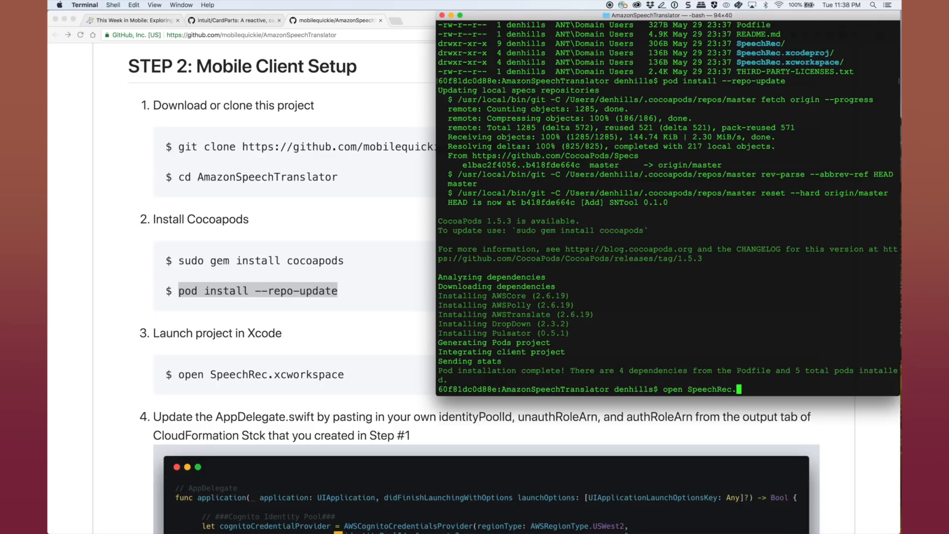
type("xc")
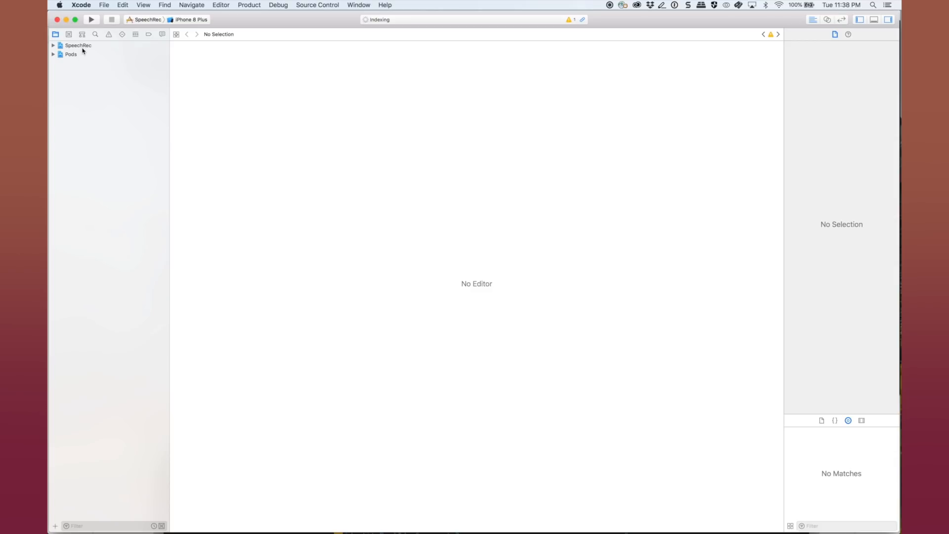
Expand the SpeechRec group and open AppDelegate.swift
left_click(77, 45)
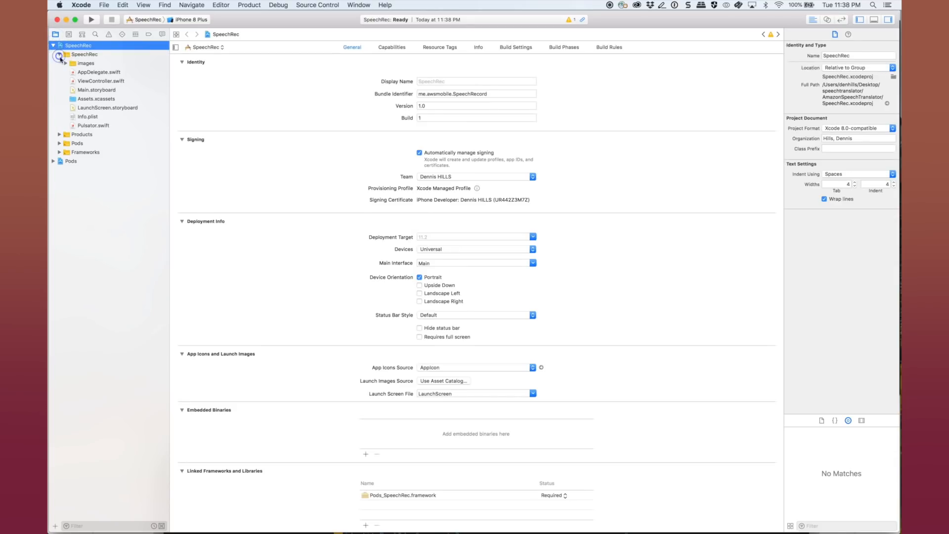
left_click(100, 73)
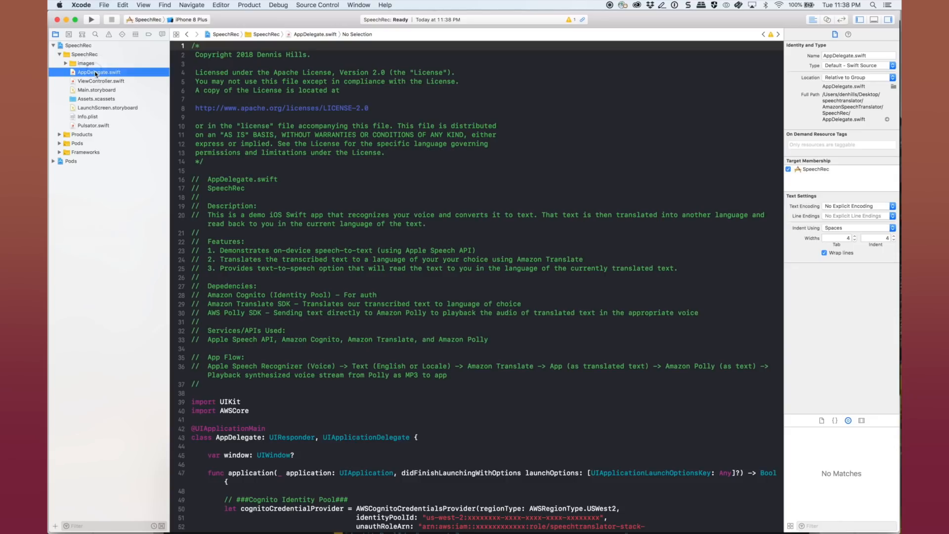
scroll("down", 3)
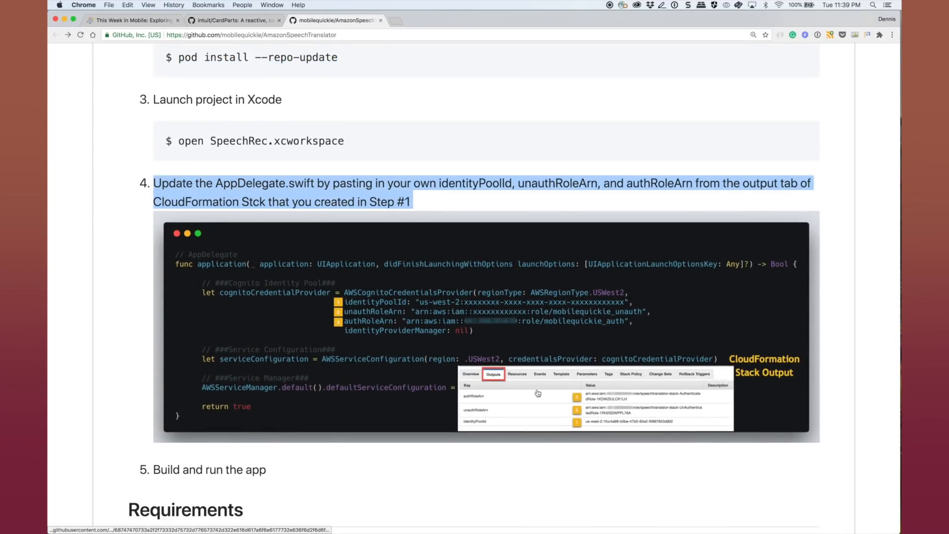
mouse_move(468, 502)
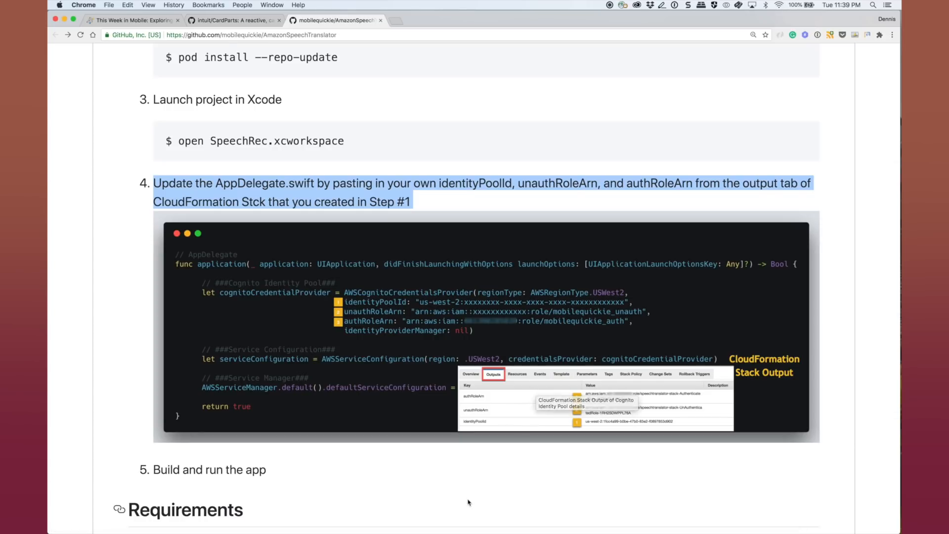
mouse_move(326, 499)
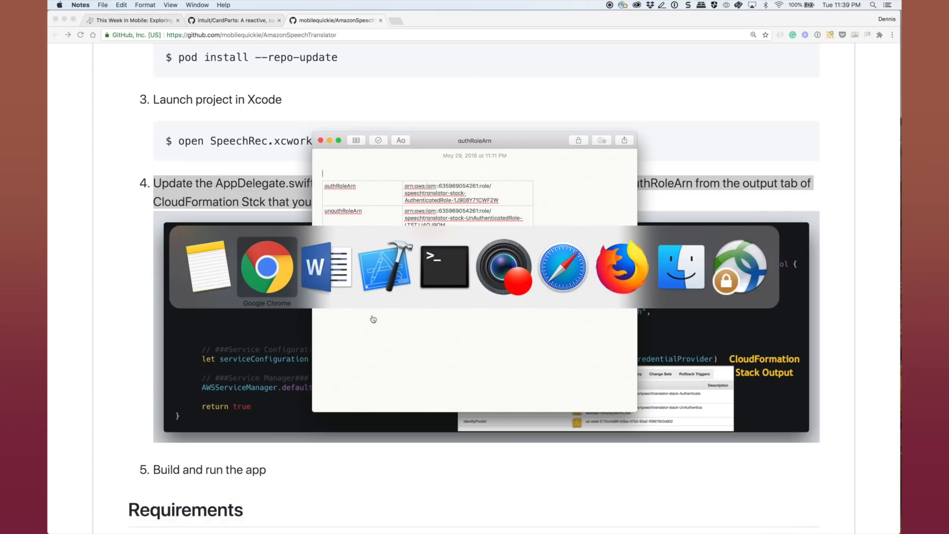
Replace the authRoleArn, unauthRoleArn and identityPoolId placeholders with the stack's output values
left_click(385, 266)
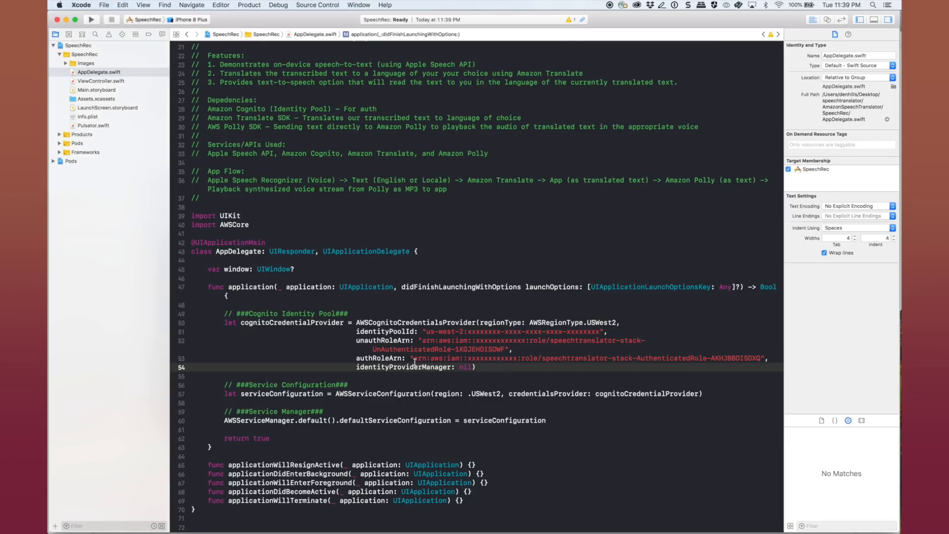
left_click_drag(415, 357, 763, 357)
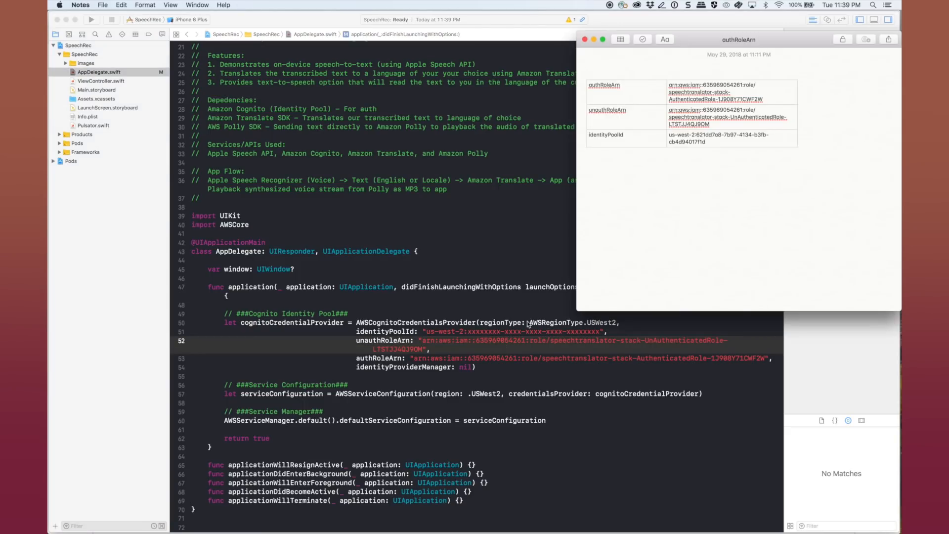
double_click(731, 137)
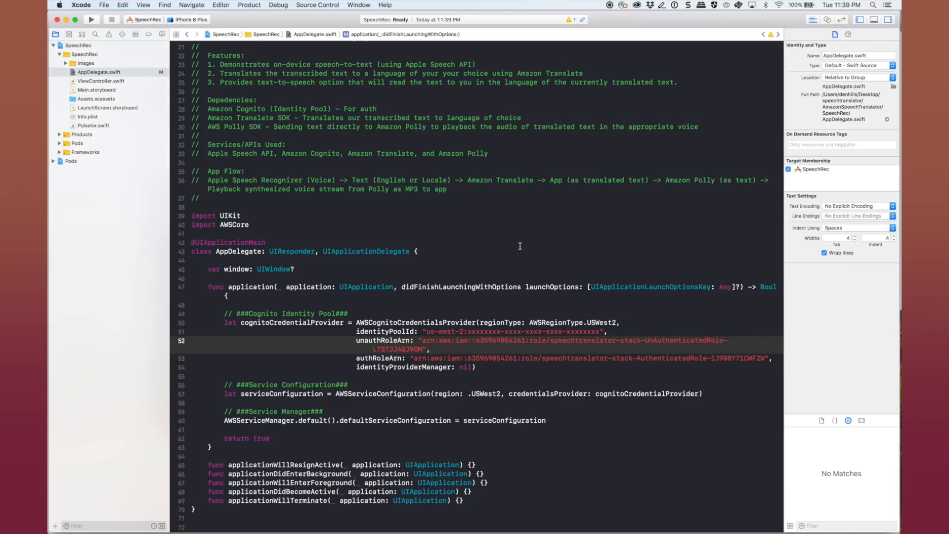
double_click(512, 331)
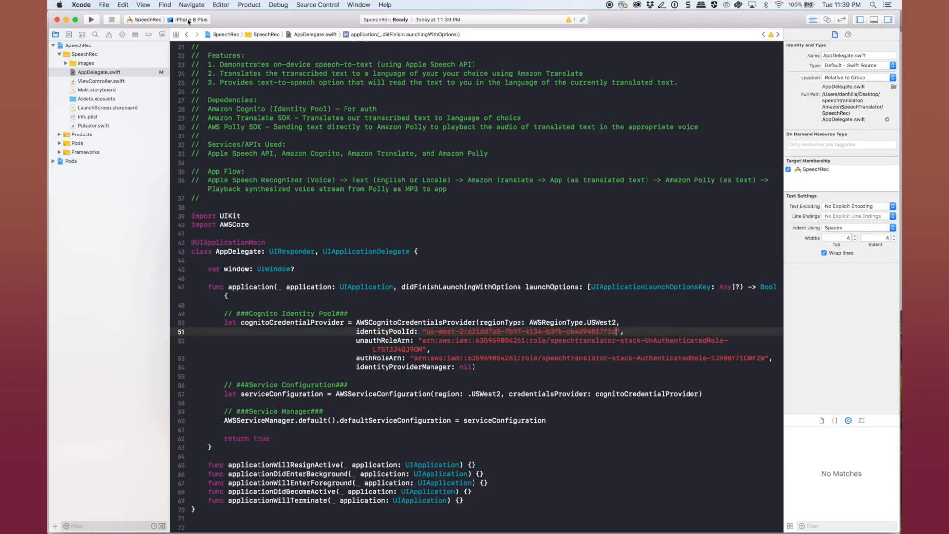
Set the scheme's run destination to the iPhone X simulator
left_click(189, 34)
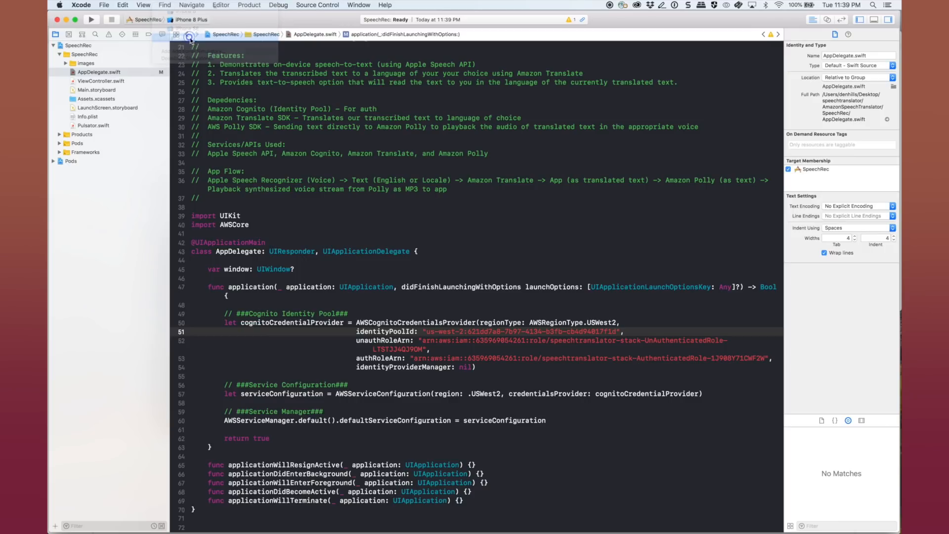
left_click(191, 19)
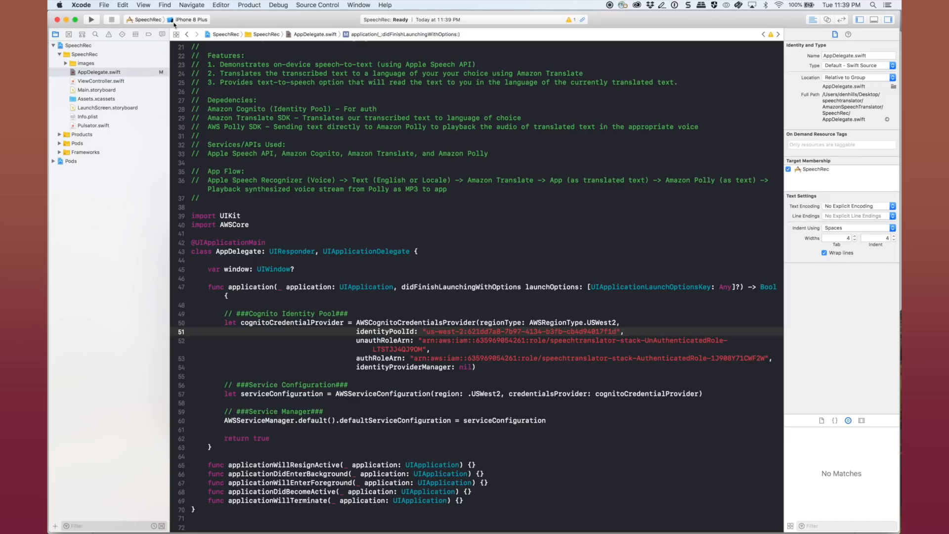
left_click(191, 20)
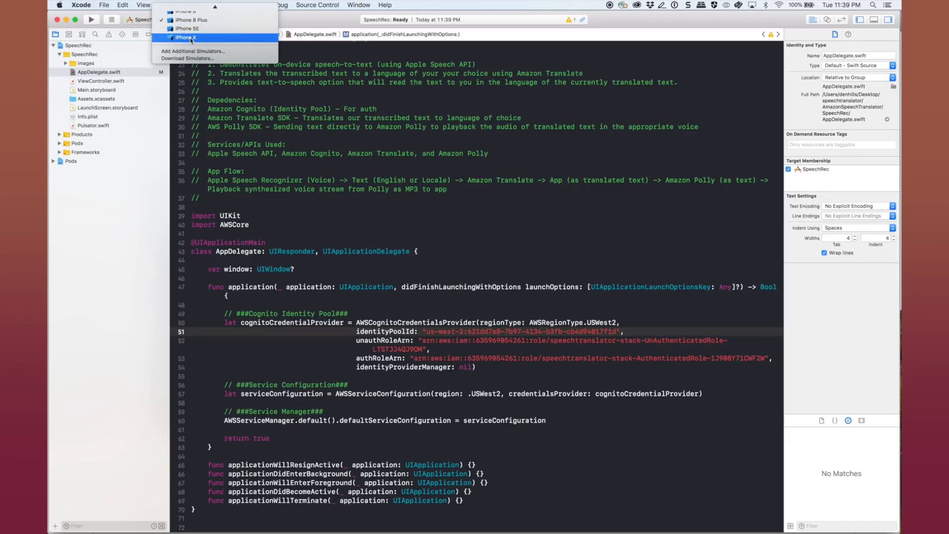
left_click(186, 38)
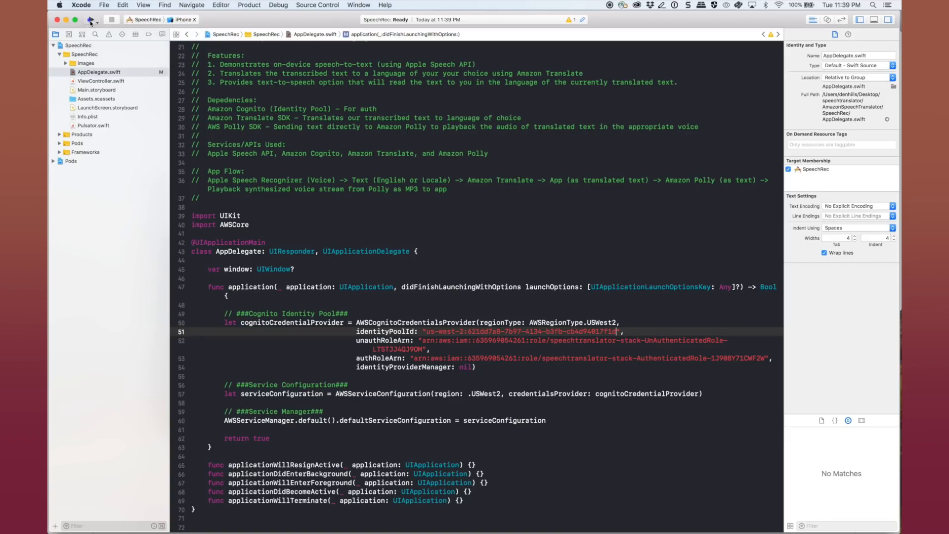
Build and run SpeechRec, checking the USWest2 region in the code
left_click(90, 19)
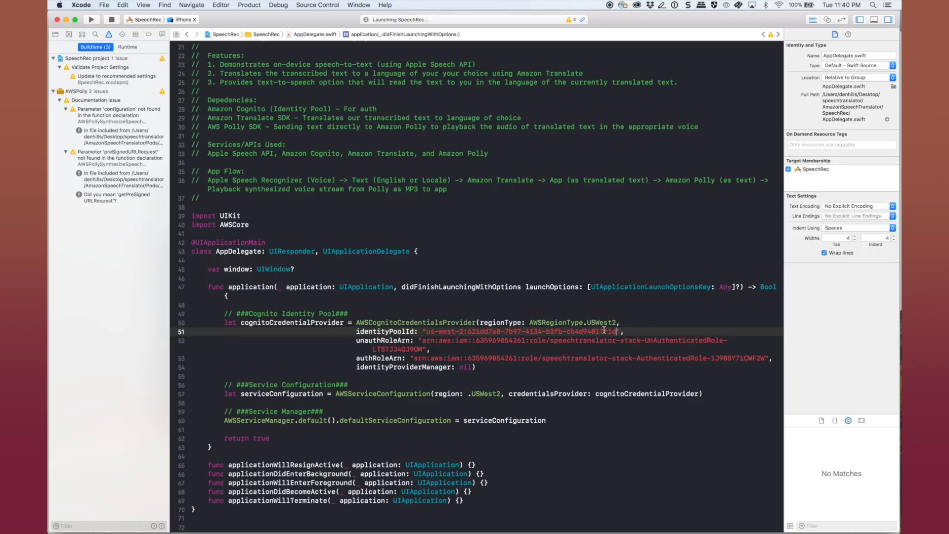
double_click(601, 322)
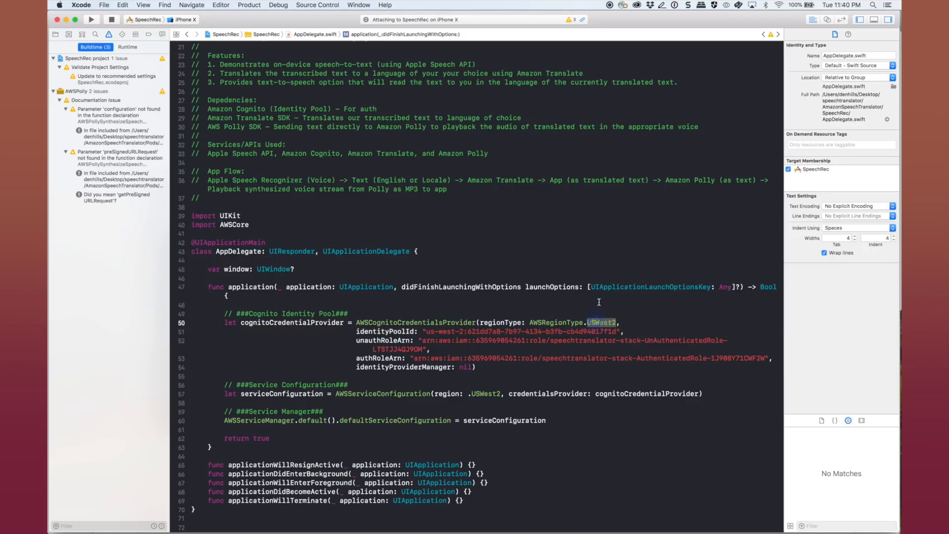
left_click(91, 20)
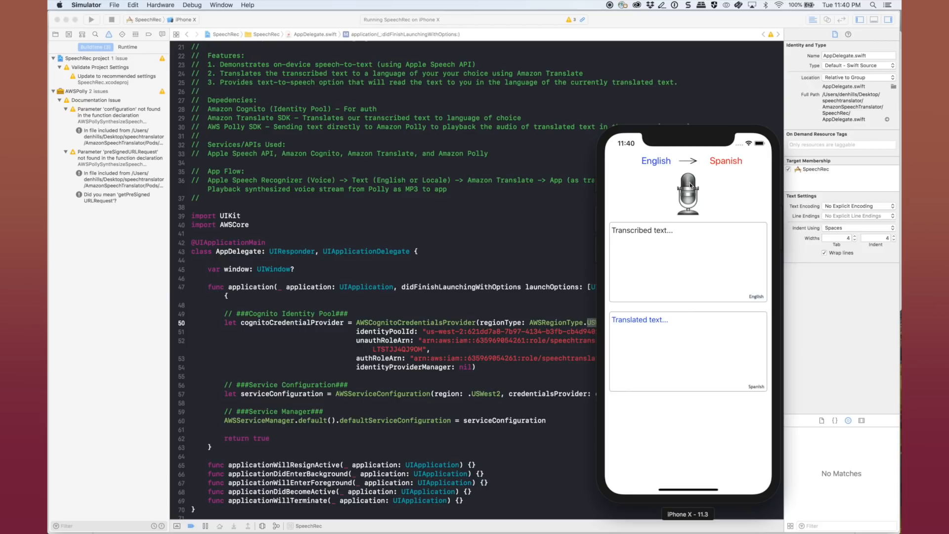
Record the spoken phrase 'Hello and thanks for playing have a great day' for translation
left_click(687, 192)
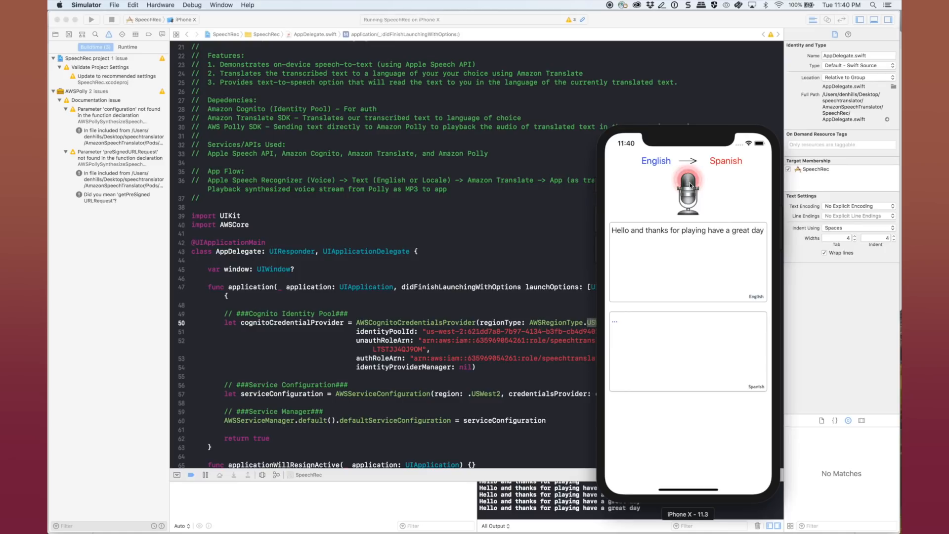
left_click(688, 185)
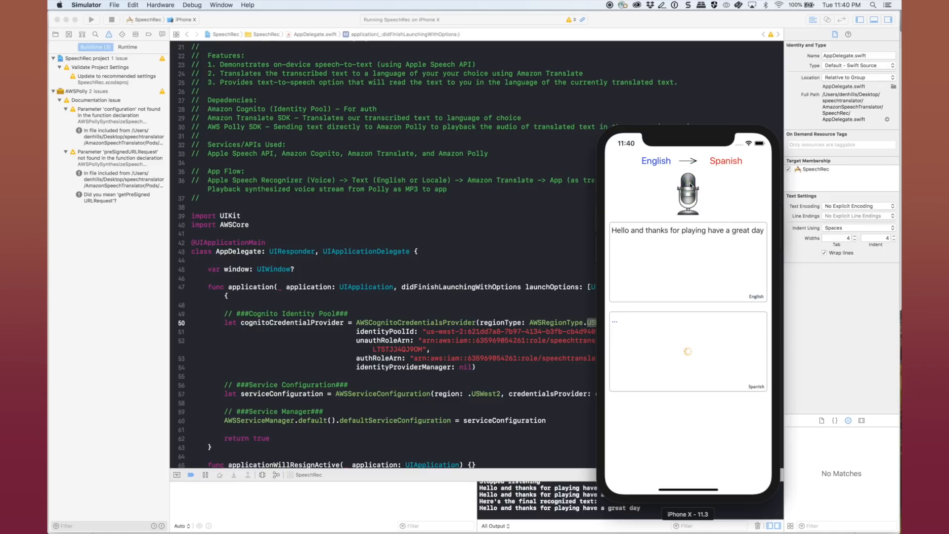